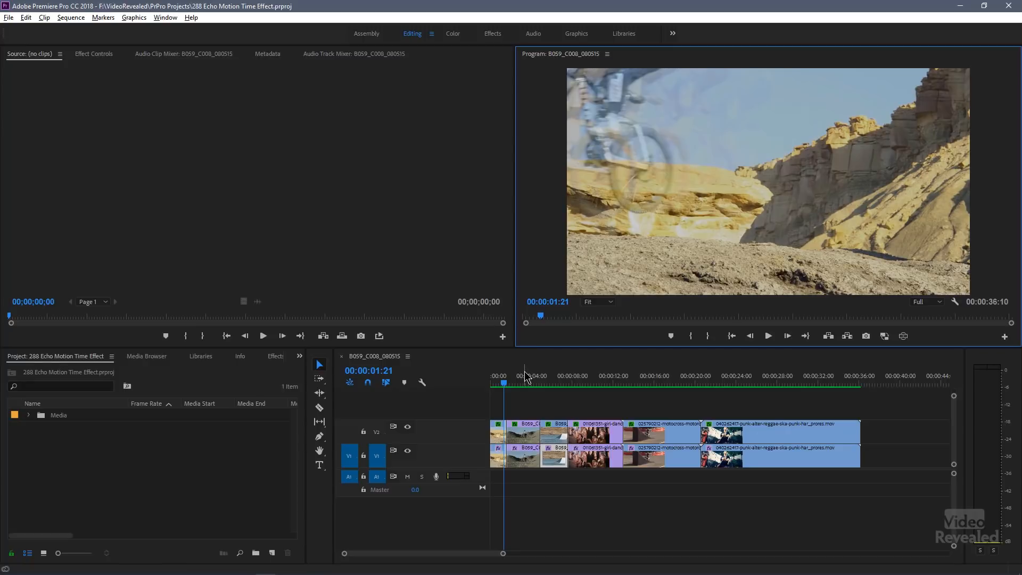
{"action": "mouse_move", "coordinate": [549, 384]}
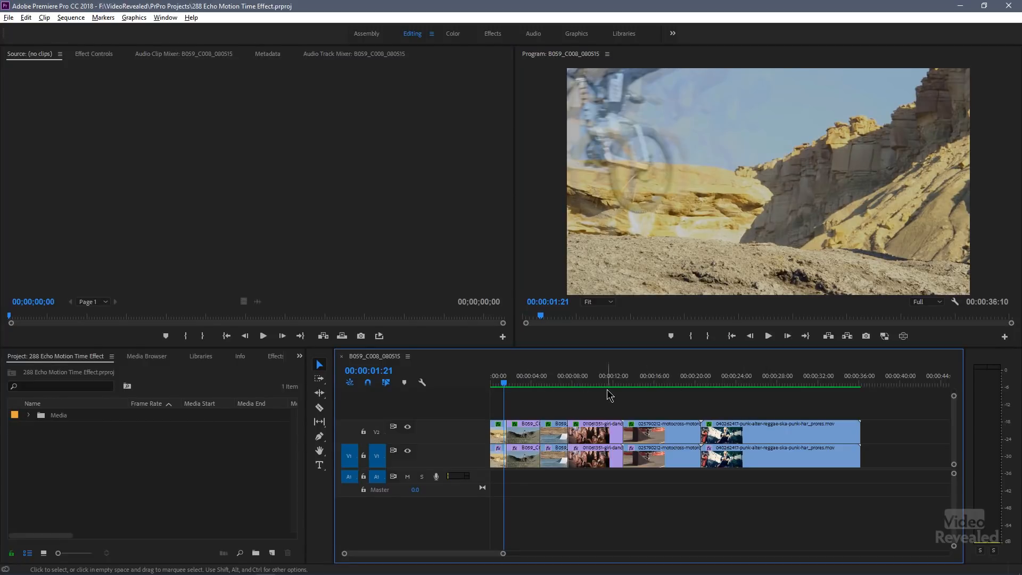
Step: Duplicate the punk concert clip on V1 to just past the sequence end
{"action": "left_click", "coordinate": [749, 383]}
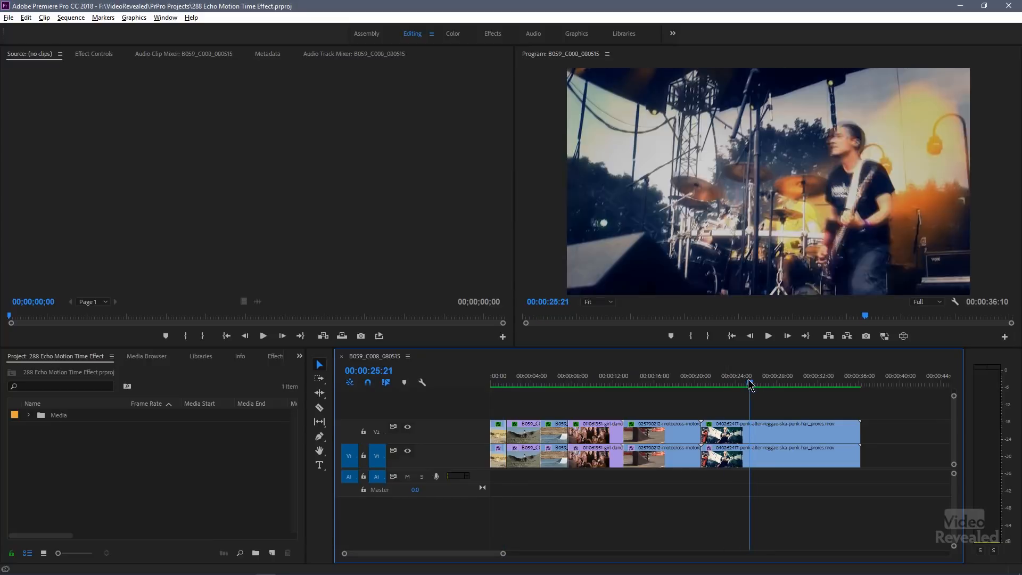
{"action": "left_click", "coordinate": [744, 431]}
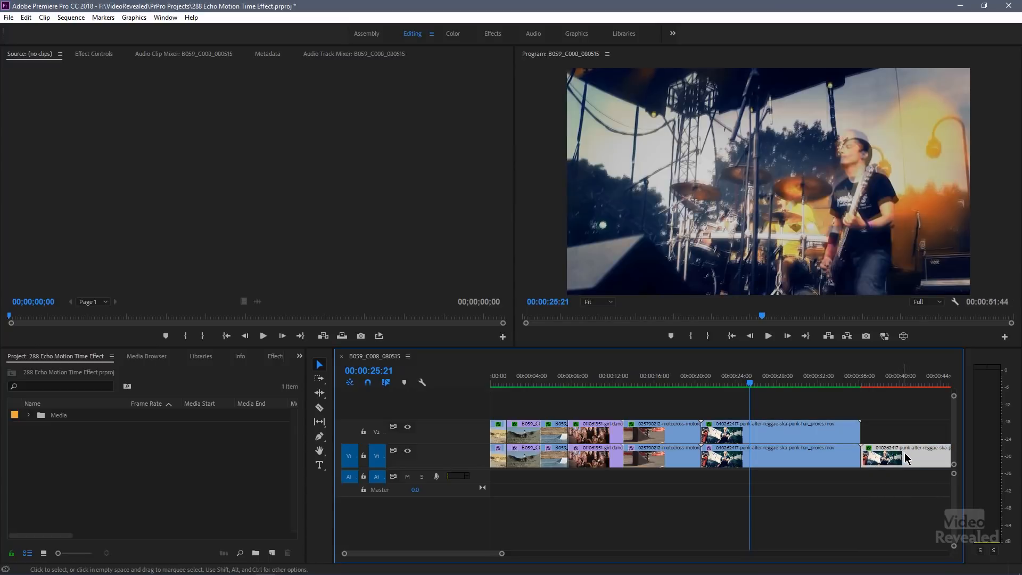
Step: Remove the Posterize Time effect from the copied clip via Remove Attributes
{"action": "right_click", "coordinate": [905, 455]}
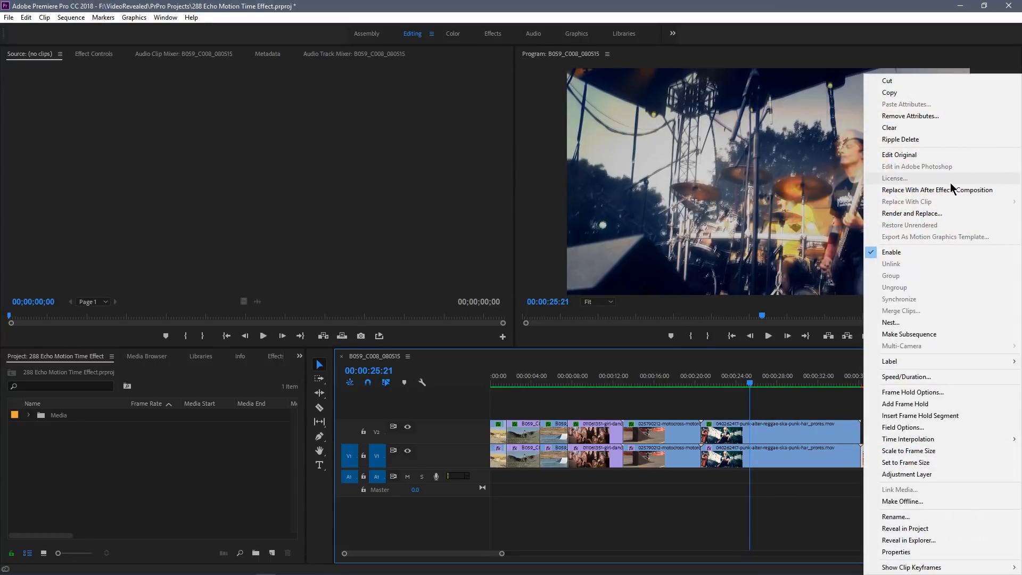
{"action": "left_click", "coordinate": [911, 114]}
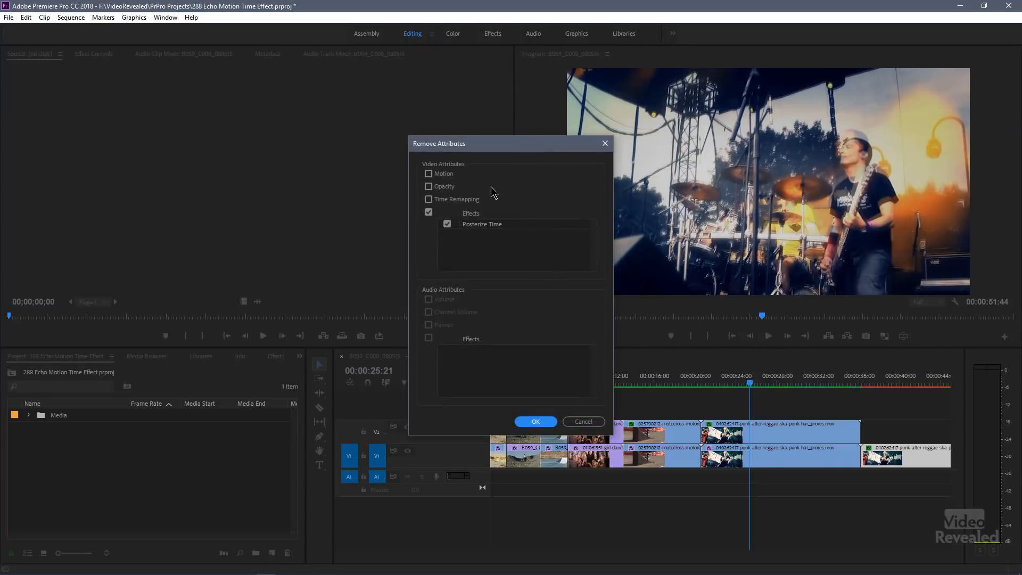
{"action": "mouse_move", "coordinate": [429, 187]}
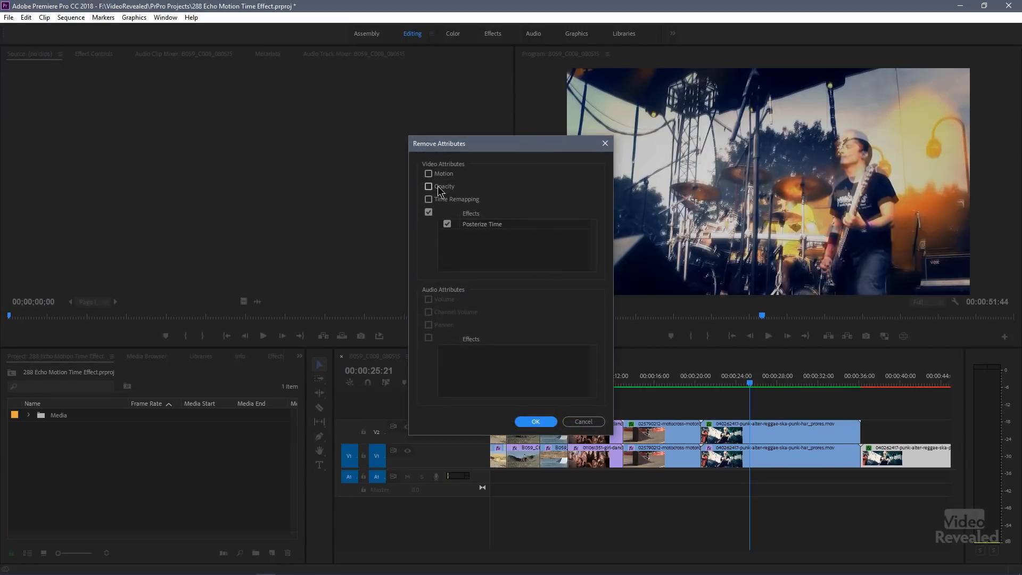
{"action": "left_click", "coordinate": [534, 422]}
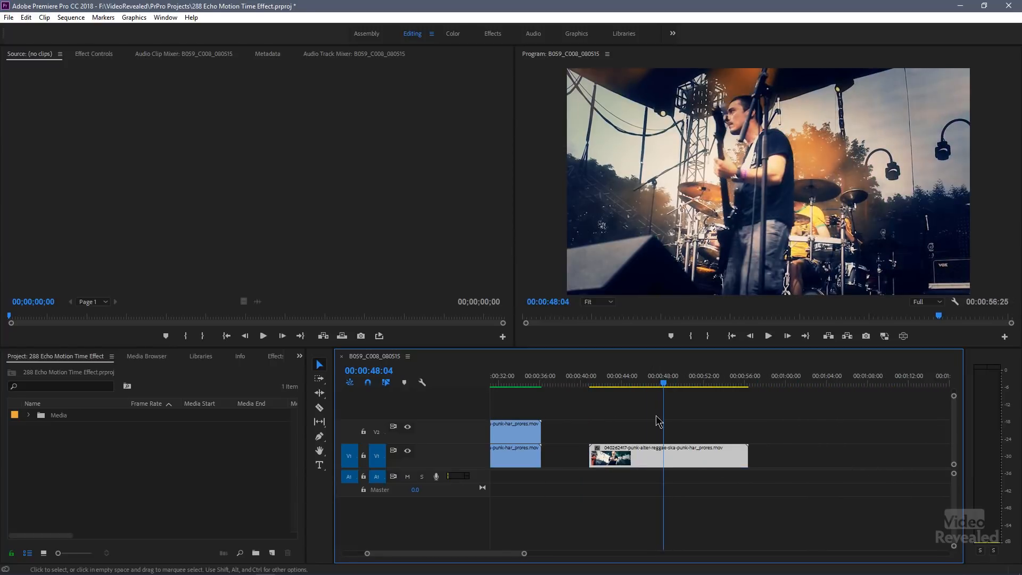
Step: Review the copied clip's Effect Controls, checking its Motion and Opacity properties
{"action": "left_click", "coordinate": [94, 53]}
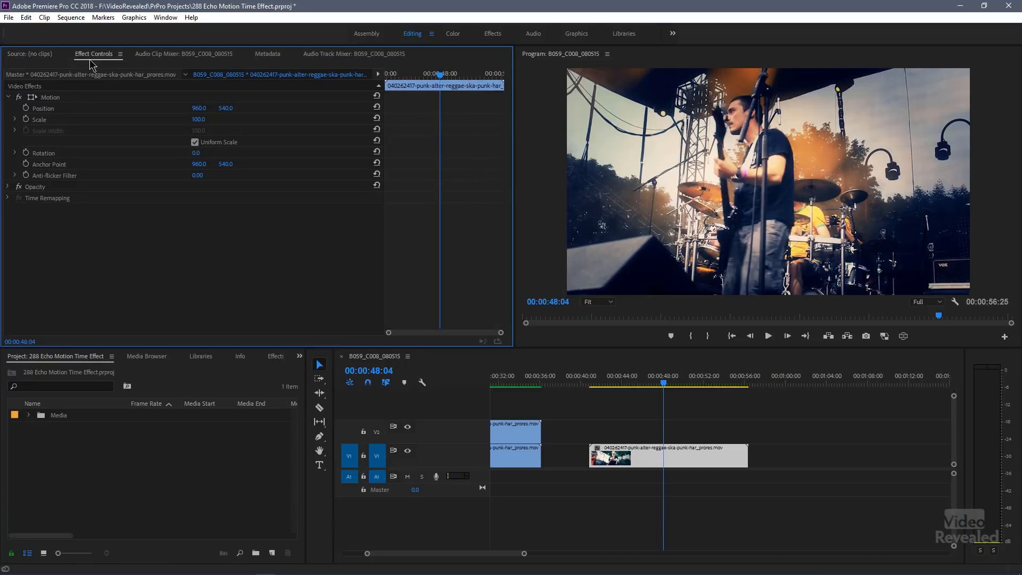
{"action": "left_click", "coordinate": [7, 97]}
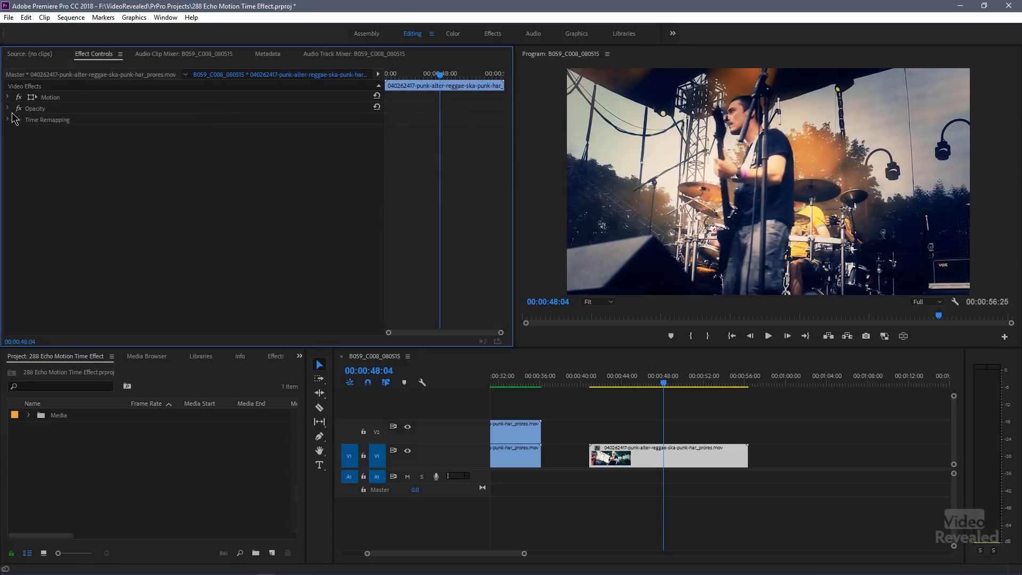
{"action": "left_click", "coordinate": [7, 109]}
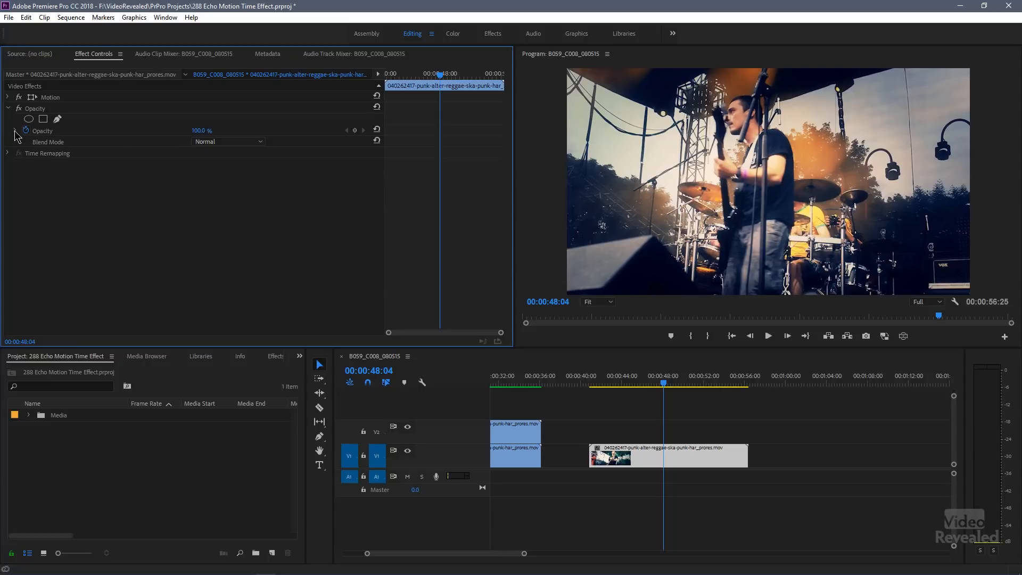
{"action": "left_click", "coordinate": [7, 108]}
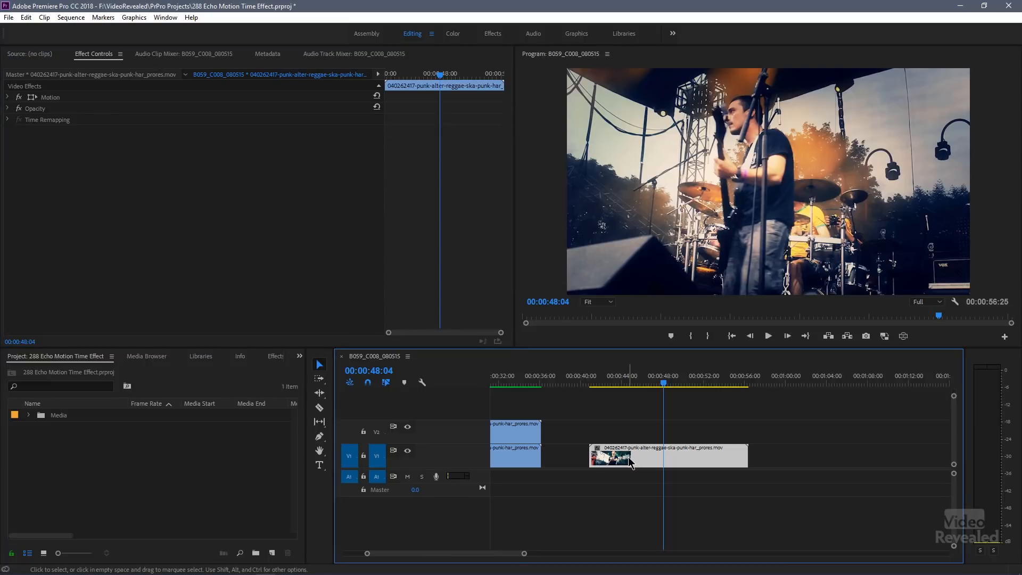
{"action": "mouse_move", "coordinate": [629, 461]}
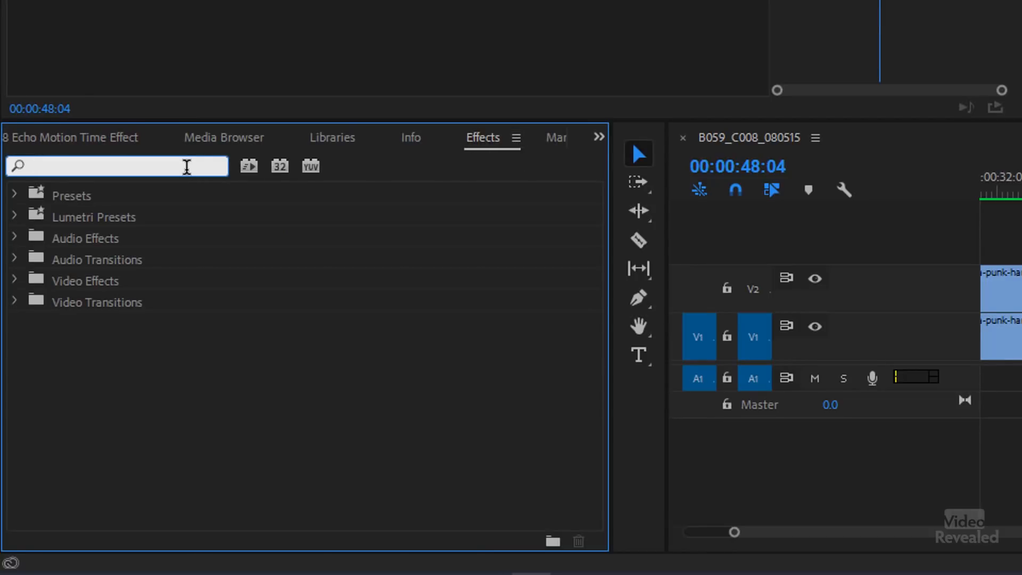
Step: Find the Echo video effect and apply it to the copied concert clip
{"action": "type", "text": "echo"}
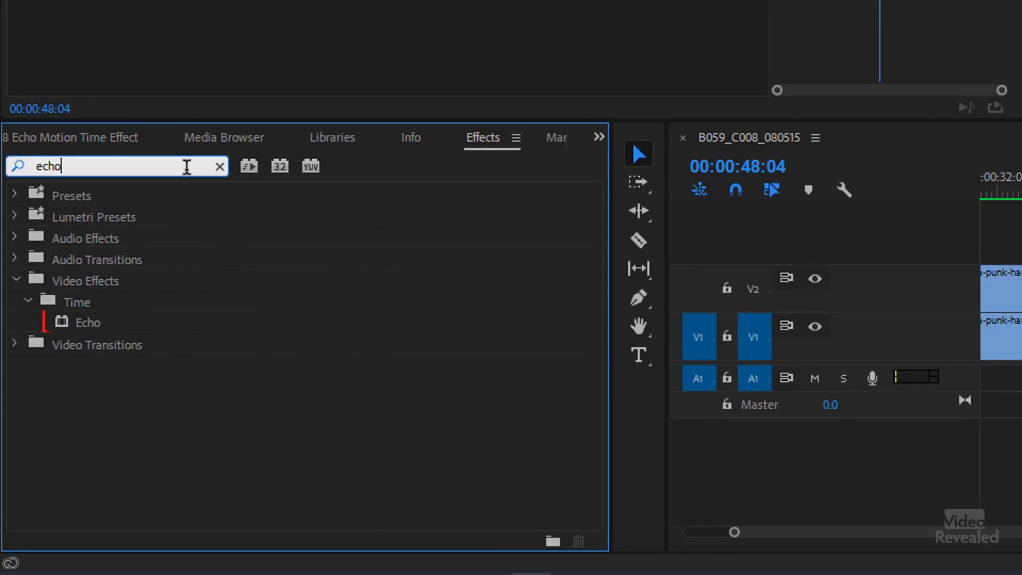
{"action": "left_click", "coordinate": [87, 321]}
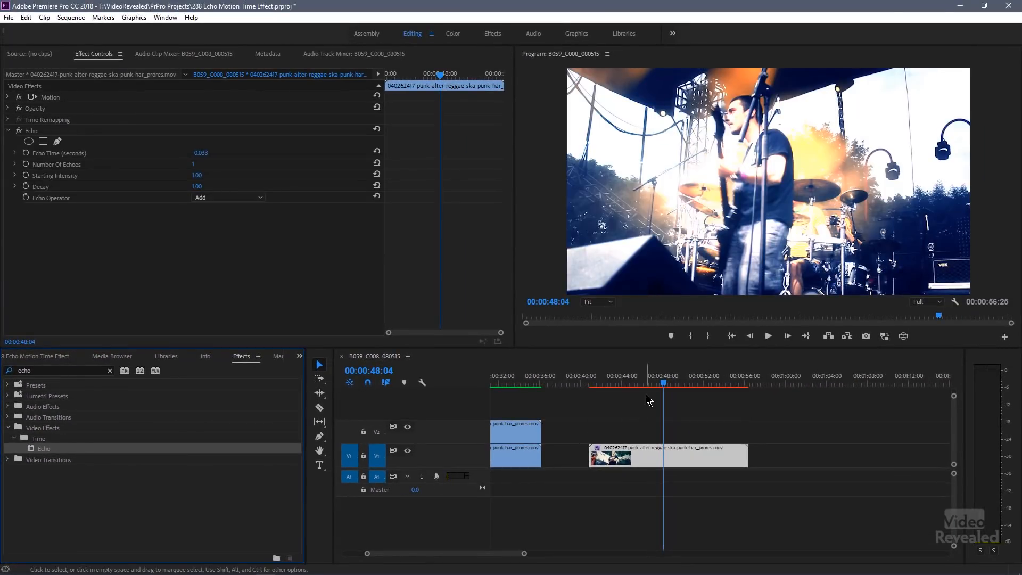
{"action": "left_click", "coordinate": [768, 335]}
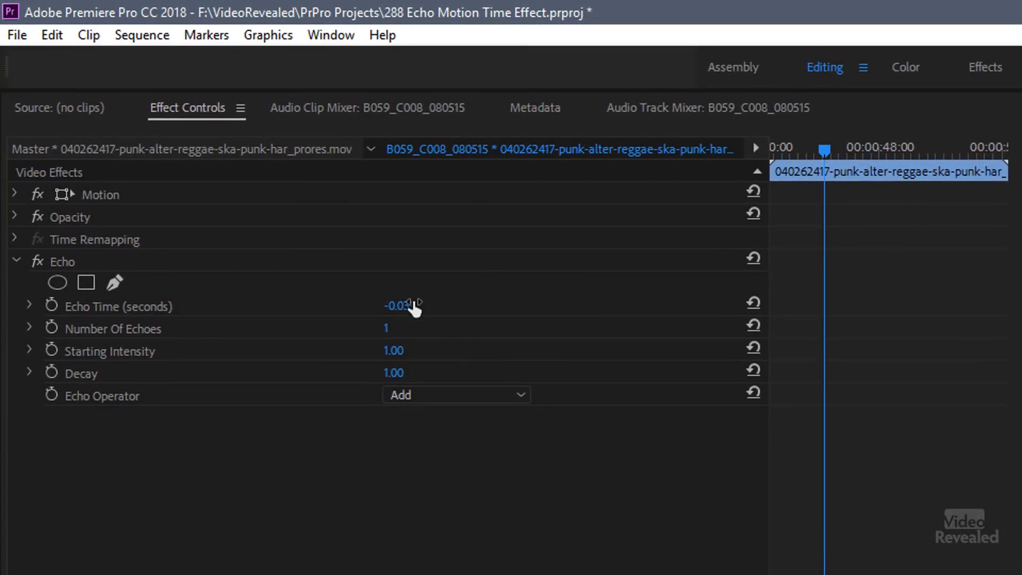
Step: Set Echo Time to -0.100 seconds and Number Of Echoes to 3
{"action": "double_click", "coordinate": [401, 305]}
{"action": "type", "text": "-"}
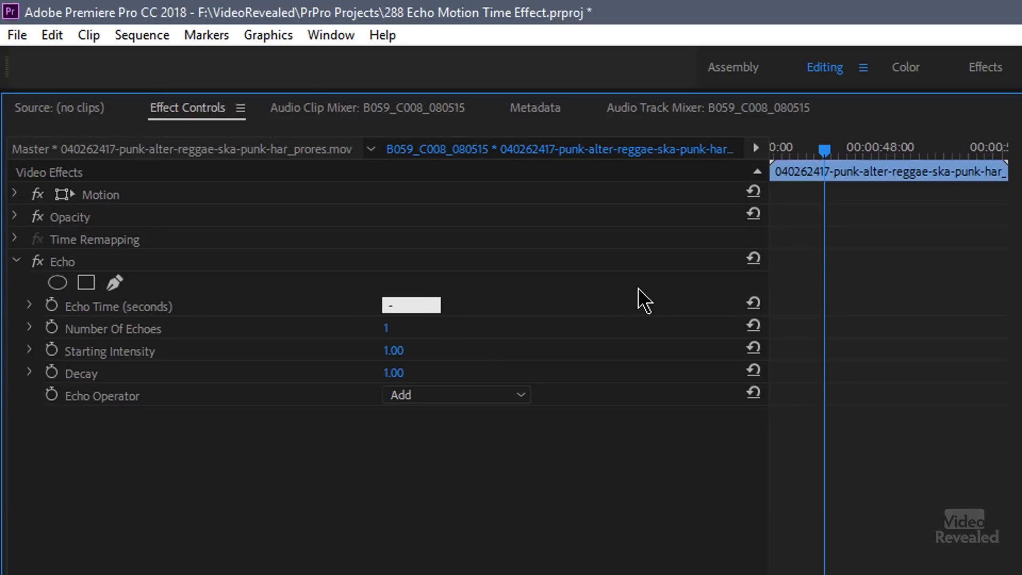
{"action": "type", "text": "0.1"}
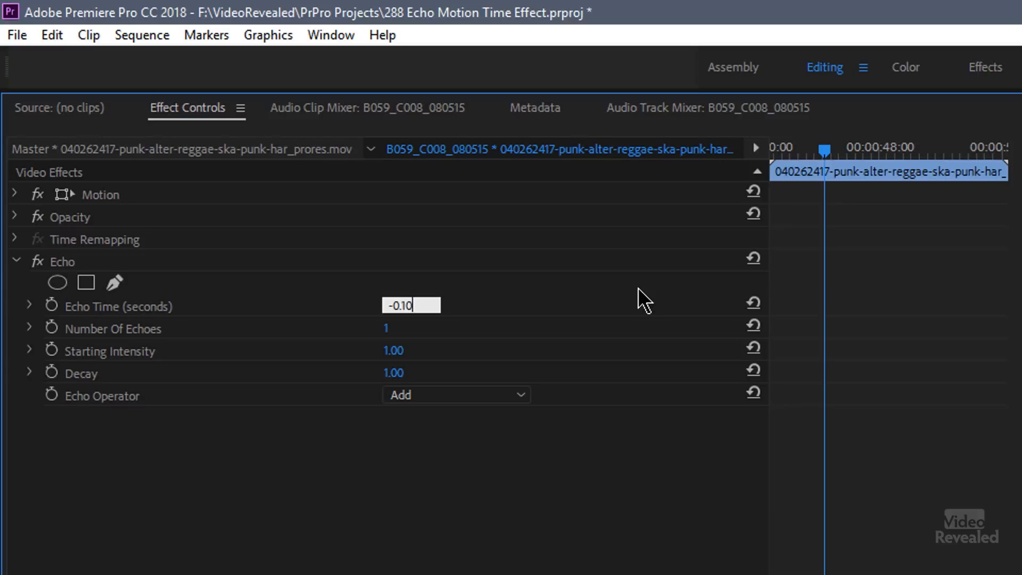
{"action": "type", "text": "0"}
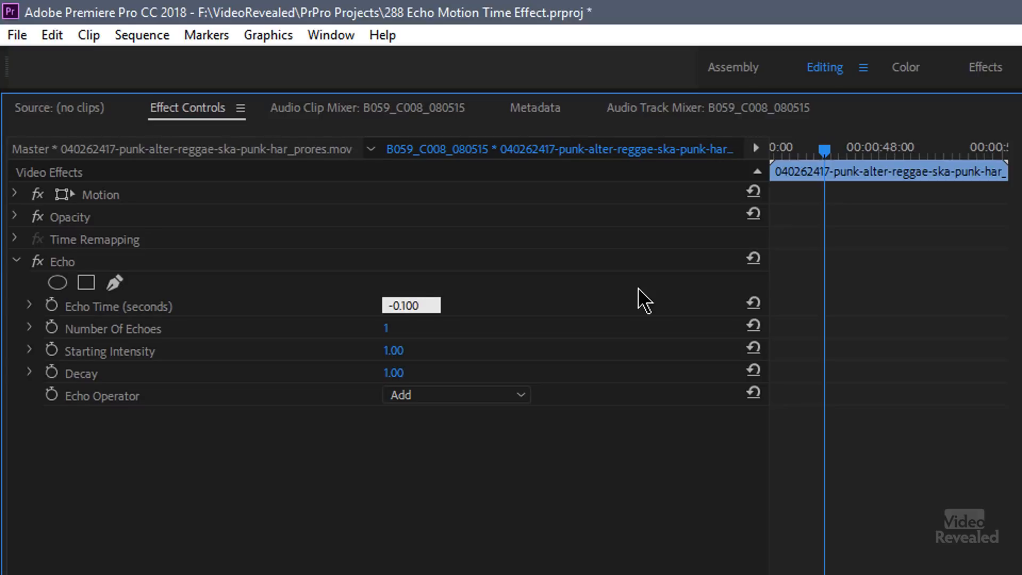
{"action": "left_click", "coordinate": [386, 328]}
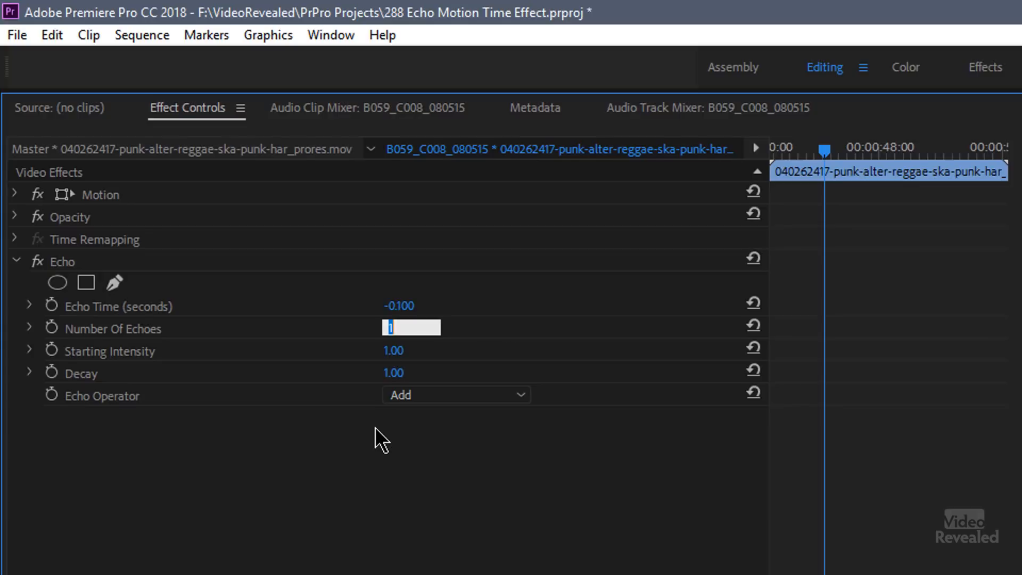
{"action": "type", "text": "3"}
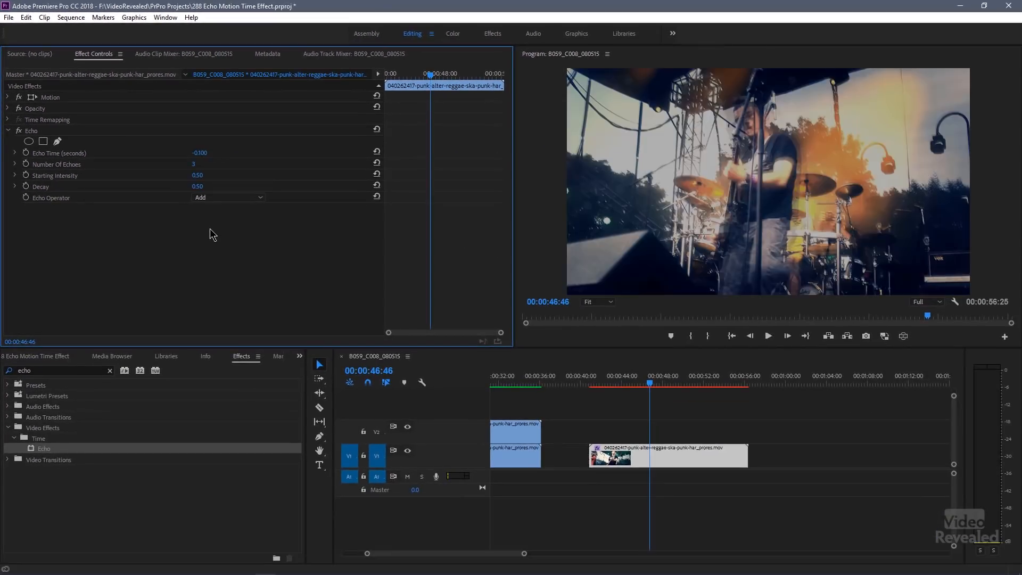
{"action": "left_click", "coordinate": [617, 383]}
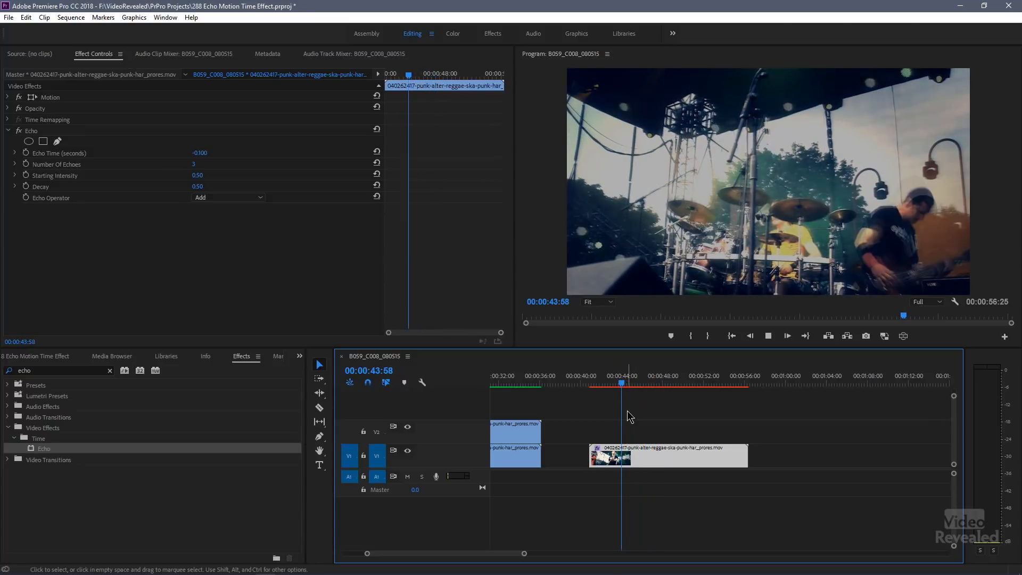
{"action": "left_click", "coordinate": [638, 382]}
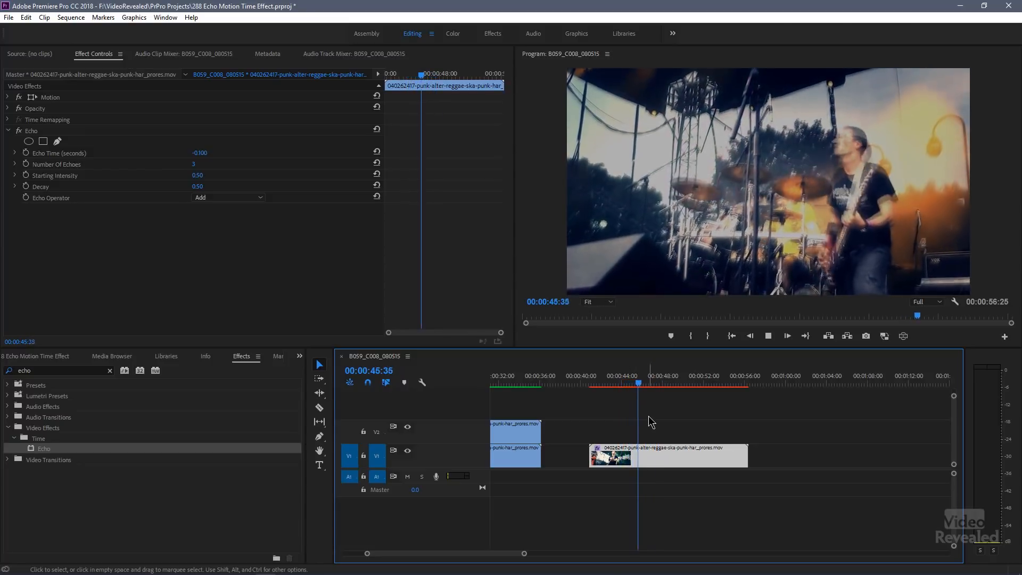
{"action": "left_click", "coordinate": [657, 376]}
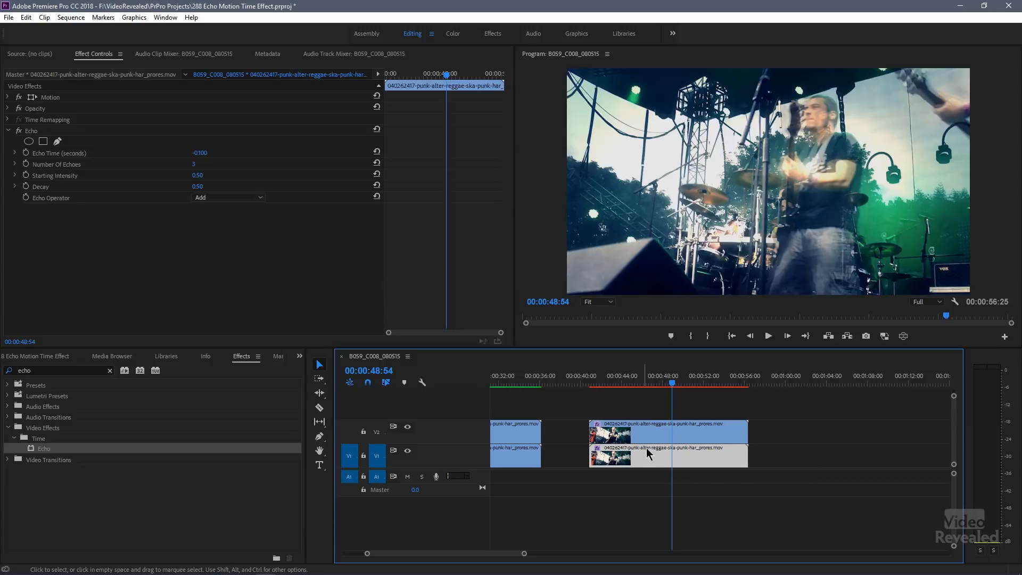
Step: Strip the Opacity and Echo attributes from the clip via Remove Attributes
{"action": "right_click", "coordinate": [647, 455]}
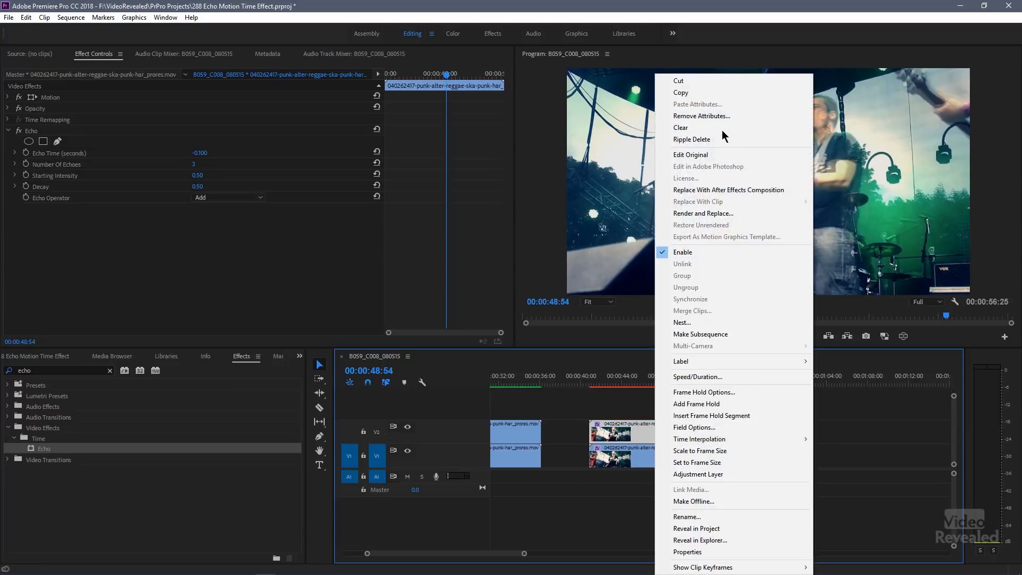
{"action": "left_click", "coordinate": [701, 115]}
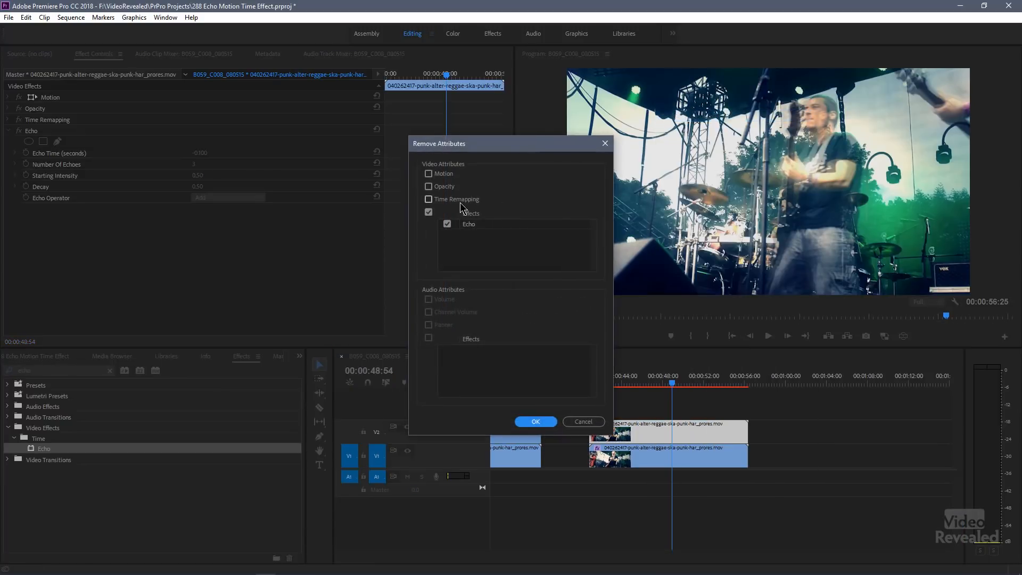
{"action": "left_click", "coordinate": [428, 187]}
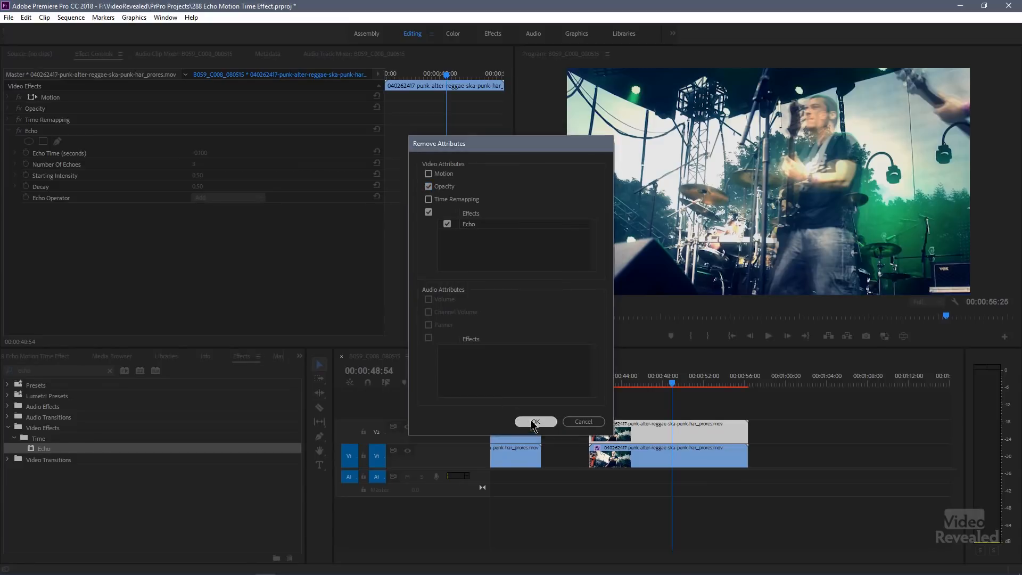
{"action": "left_click", "coordinate": [535, 422]}
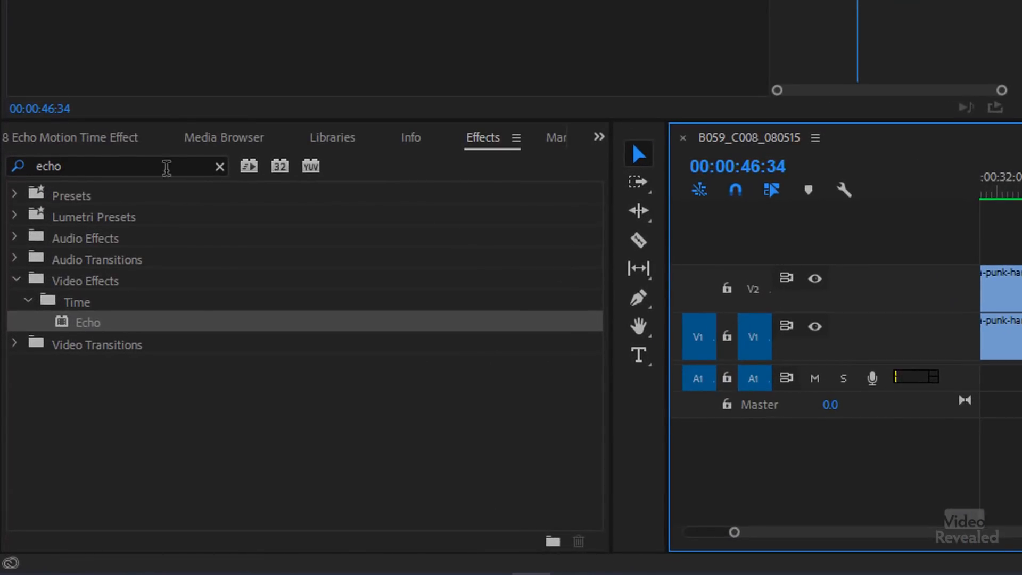
Step: Apply Posterize Time to the top clip and set its Frame Rate to 6
{"action": "type", "text": "posteri"}
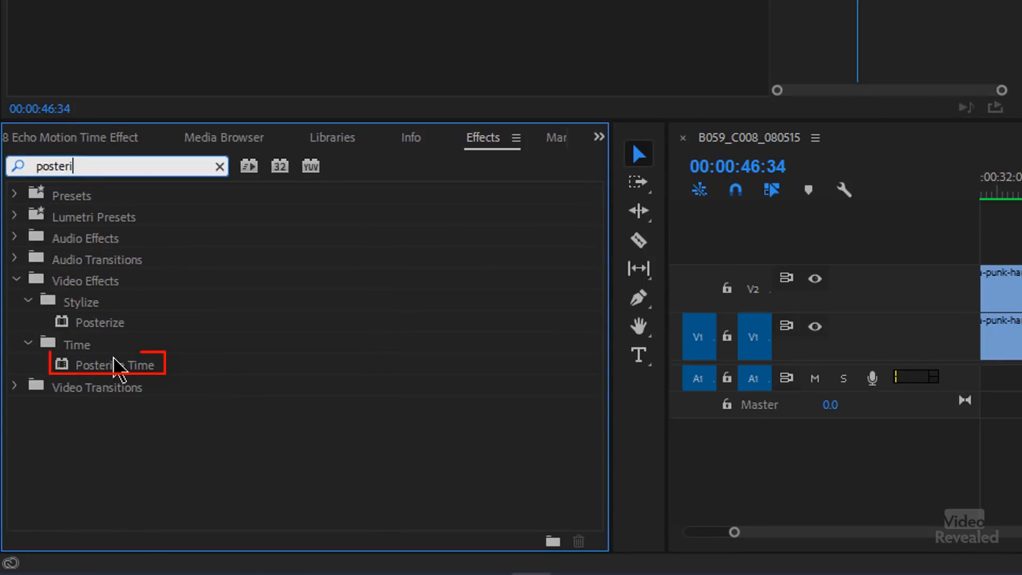
{"action": "mouse_move", "coordinate": [101, 368]}
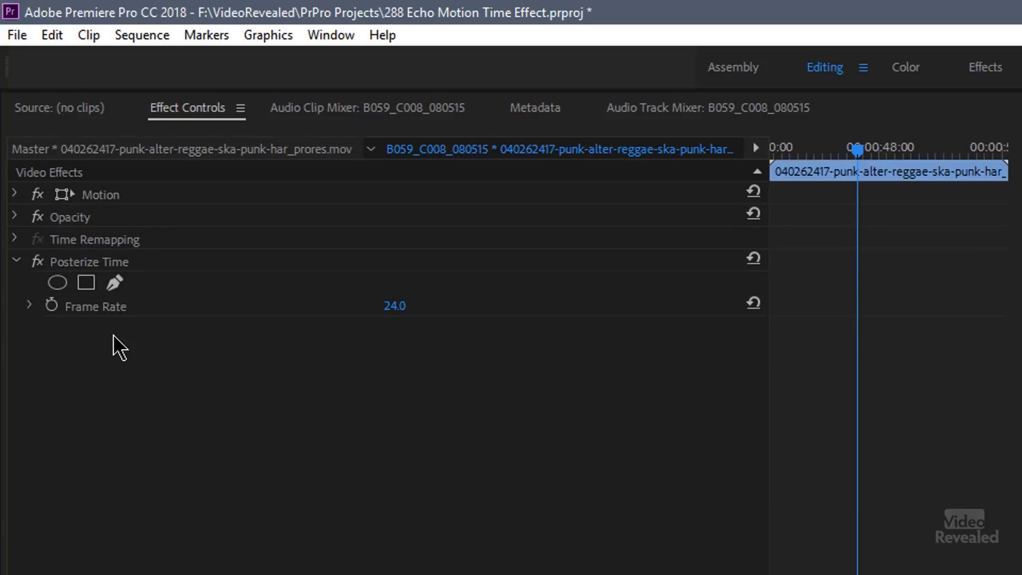
{"action": "double_click", "coordinate": [394, 306]}
{"action": "type", "text": "6"}
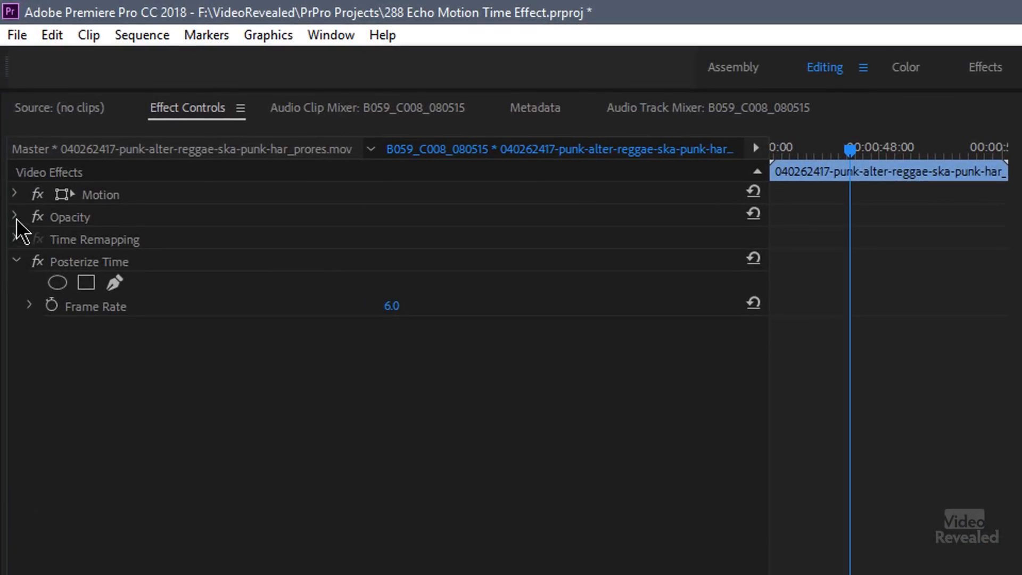
Step: Set the top clip's Opacity blend mode to Luminosity and disable opacity keyframing
{"action": "left_click", "coordinate": [13, 216]}
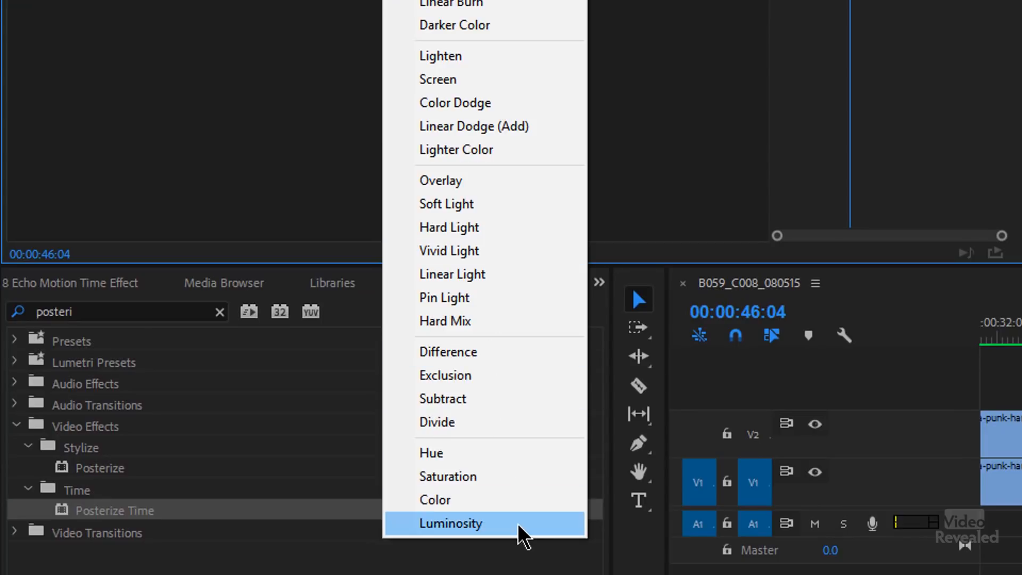
{"action": "left_click", "coordinate": [449, 523]}
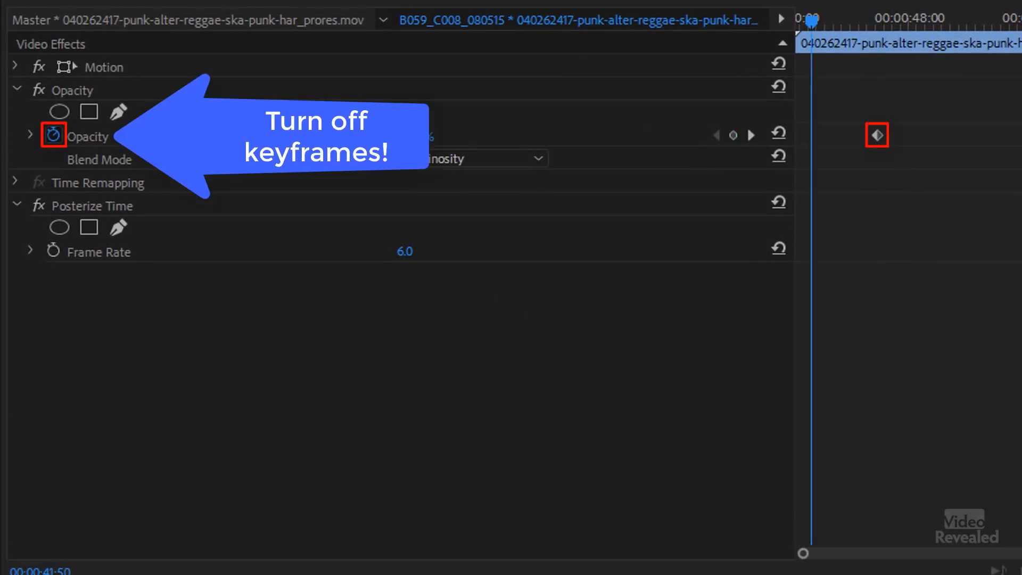
{"action": "left_click", "coordinate": [53, 136]}
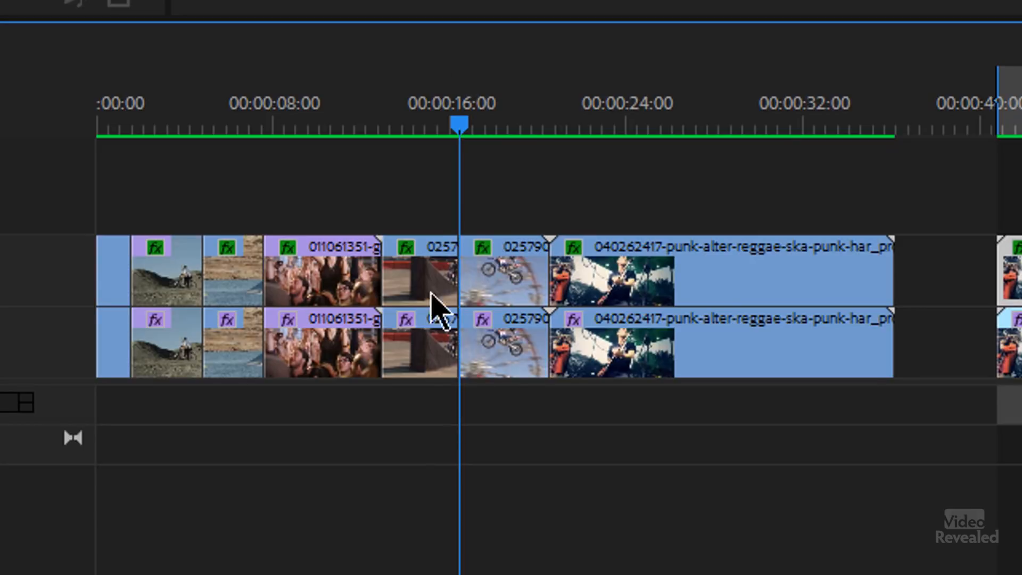
{"action": "mouse_move", "coordinate": [482, 488]}
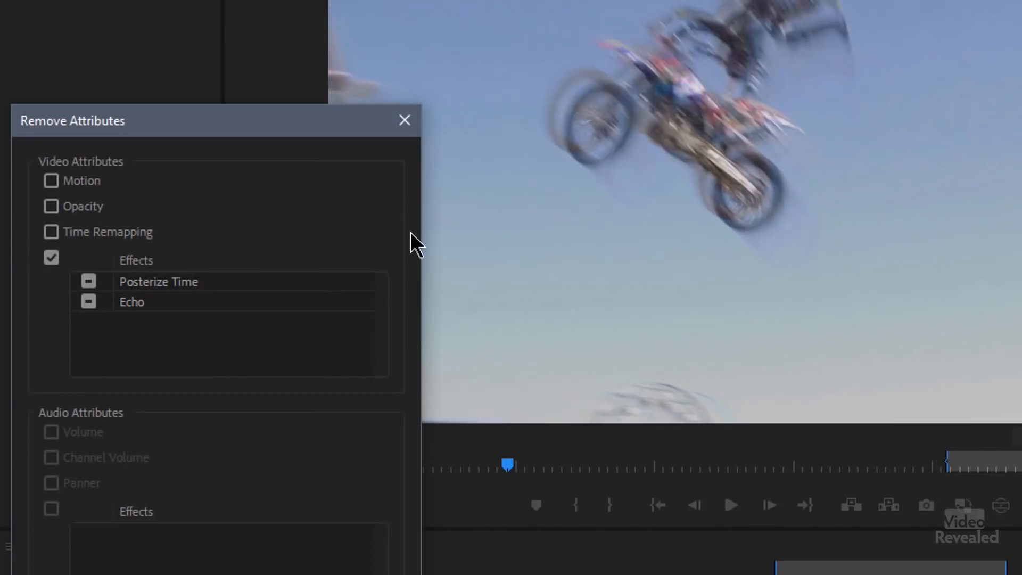
Step: Remove both Posterize Time and Echo effects from the motocross clip, keeping its opacity blend
{"action": "left_click", "coordinate": [51, 258]}
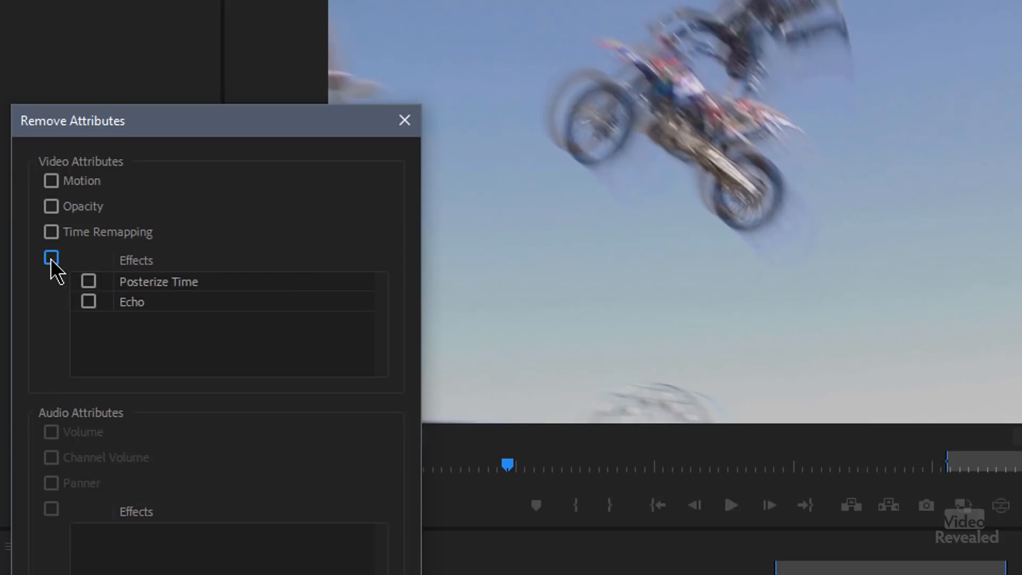
{"action": "left_click", "coordinate": [51, 257]}
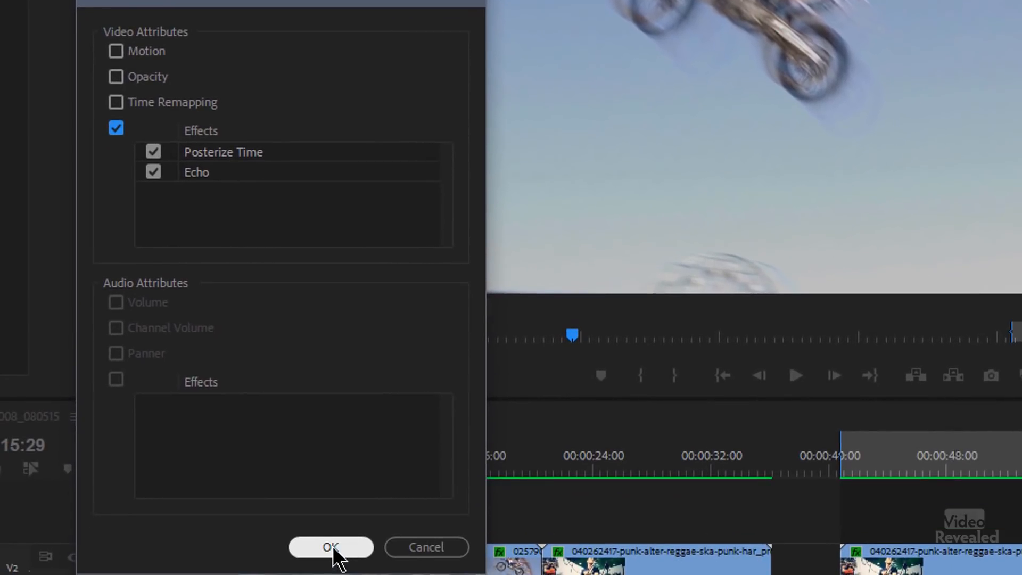
{"action": "left_click", "coordinate": [331, 547]}
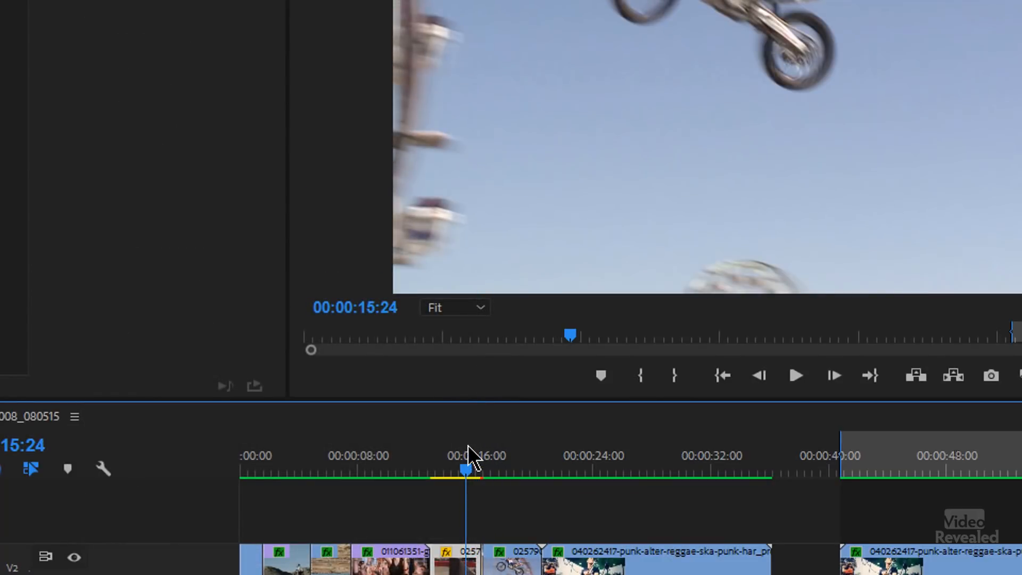
{"action": "right_click", "coordinate": [457, 561]}
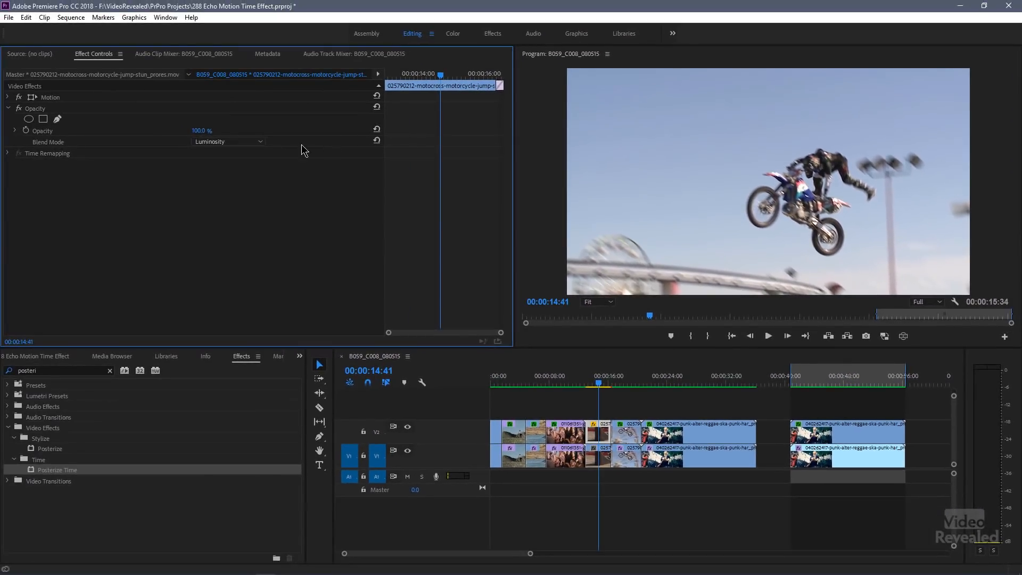
Step: Add default transitions at the motocross cut on V1 and V2, then play and scrub through them
{"action": "left_click", "coordinate": [376, 141]}
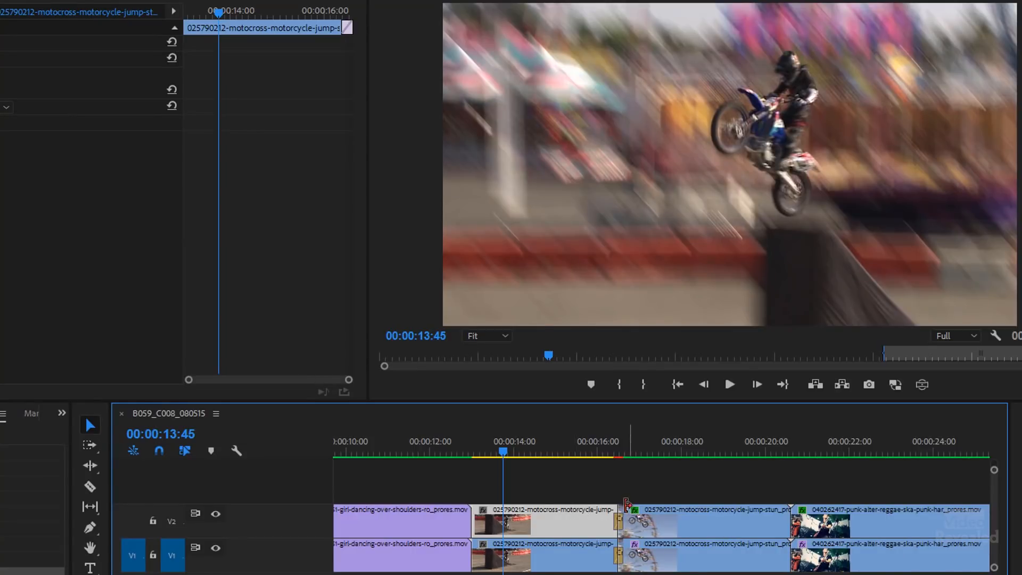
{"action": "left_click", "coordinate": [606, 454]}
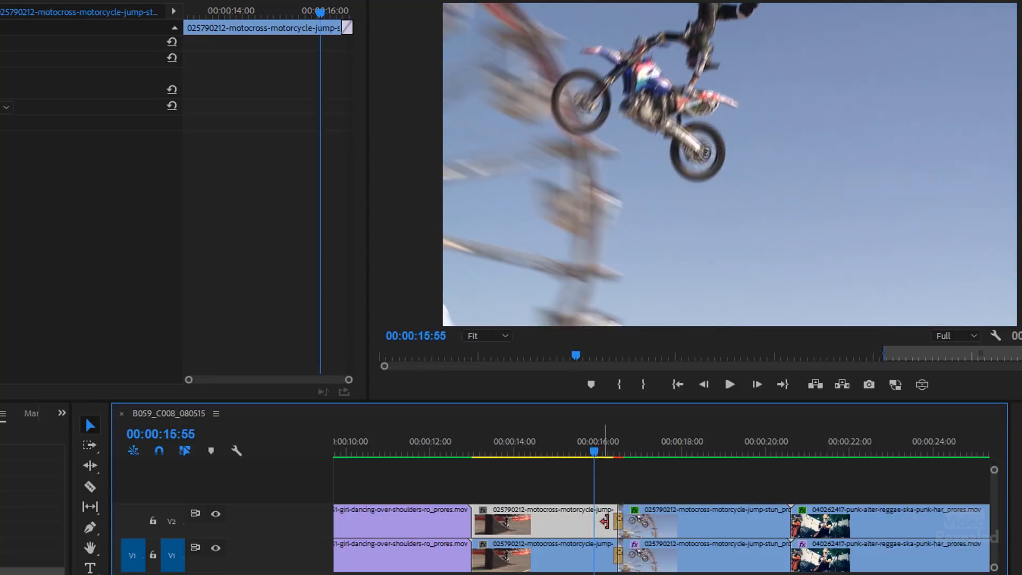
{"action": "left_click", "coordinate": [730, 385]}
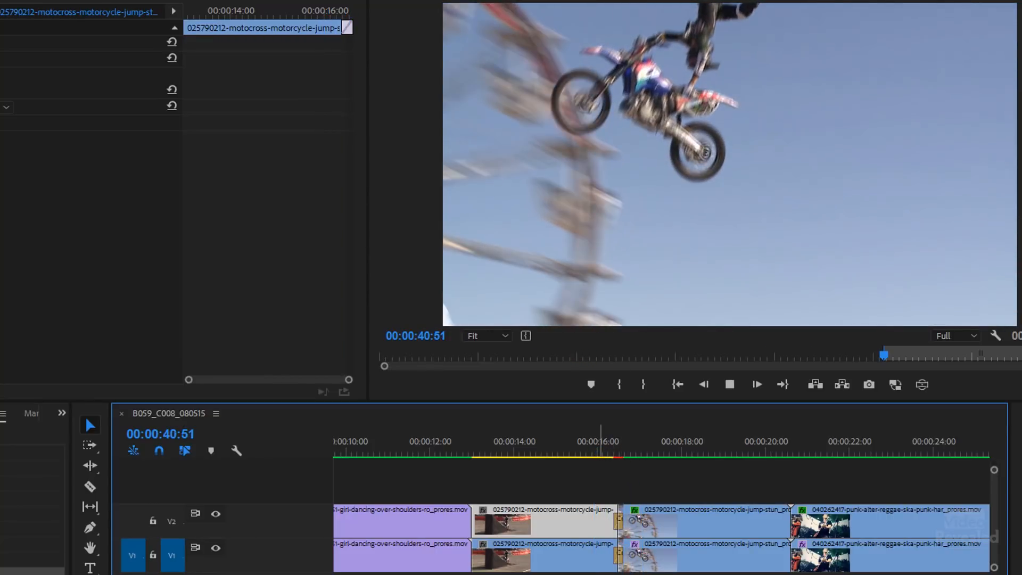
{"action": "left_click", "coordinate": [485, 451]}
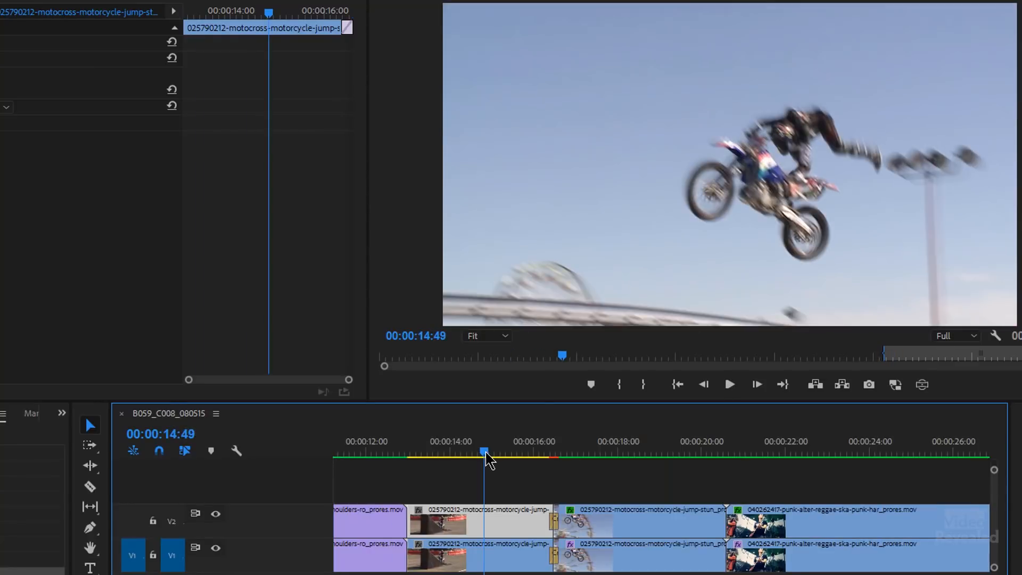
{"action": "left_click_drag", "start_coordinate": [486, 451], "coordinate": [562, 451]}
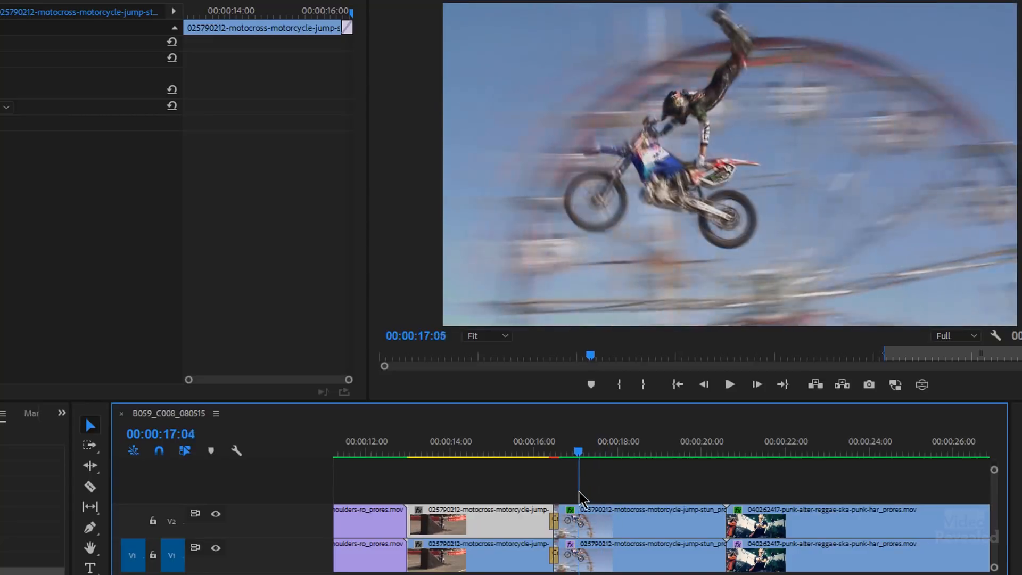
{"action": "left_click_drag", "start_coordinate": [578, 451], "coordinate": [543, 452]}
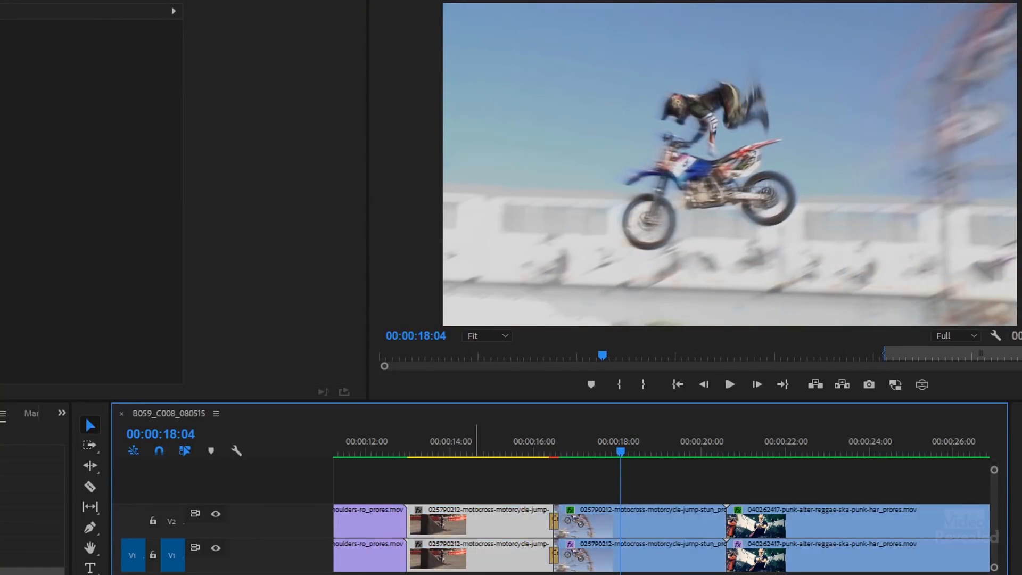
{"action": "mouse_move", "coordinate": [361, 449]}
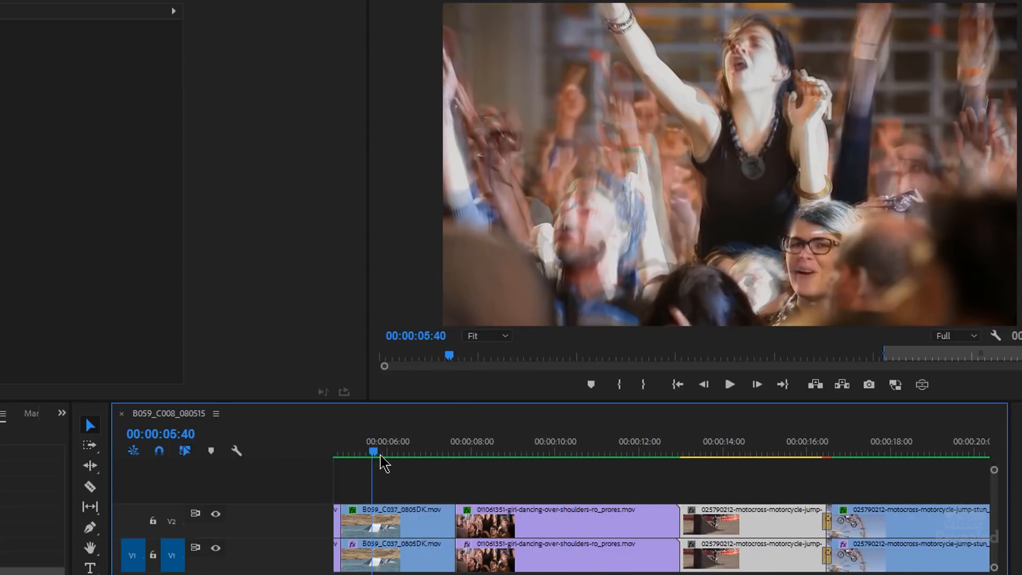
Step: Slip the top-track crowd clip to a different part of its footage and preview the ghosted result
{"action": "left_click", "coordinate": [544, 446]}
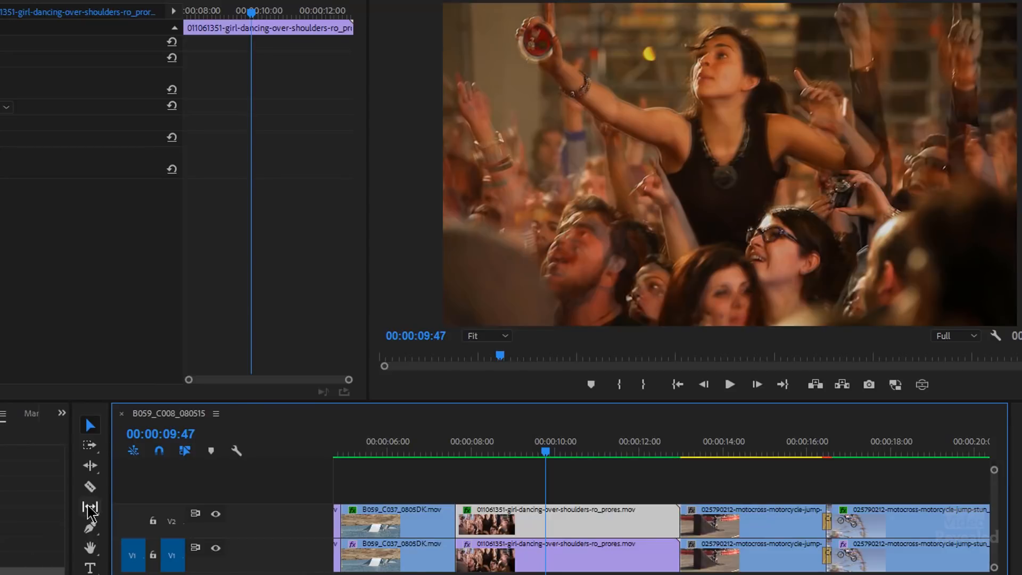
{"action": "left_click", "coordinate": [89, 508]}
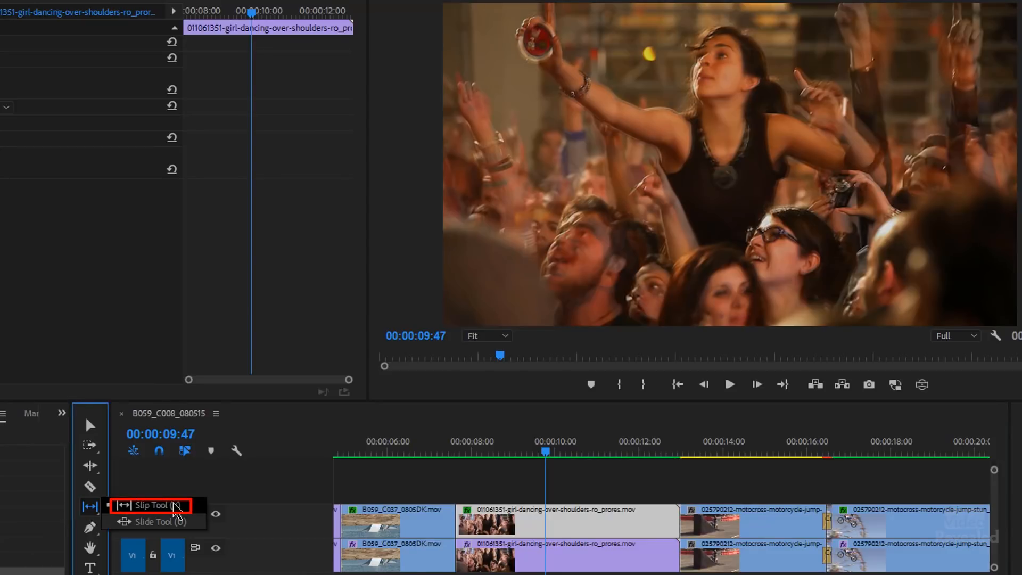
{"action": "left_click", "coordinate": [150, 505]}
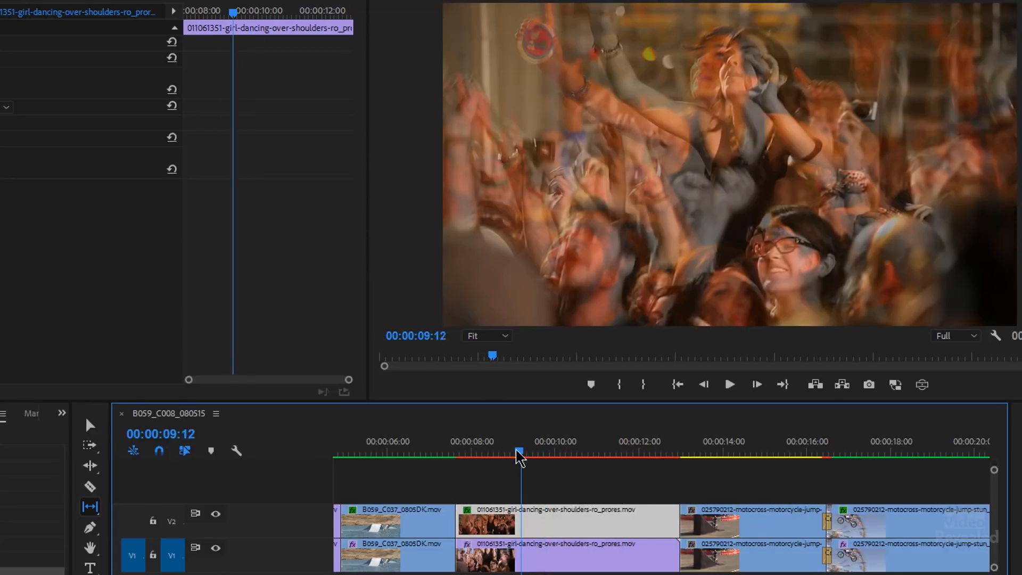
{"action": "left_click", "coordinate": [728, 384]}
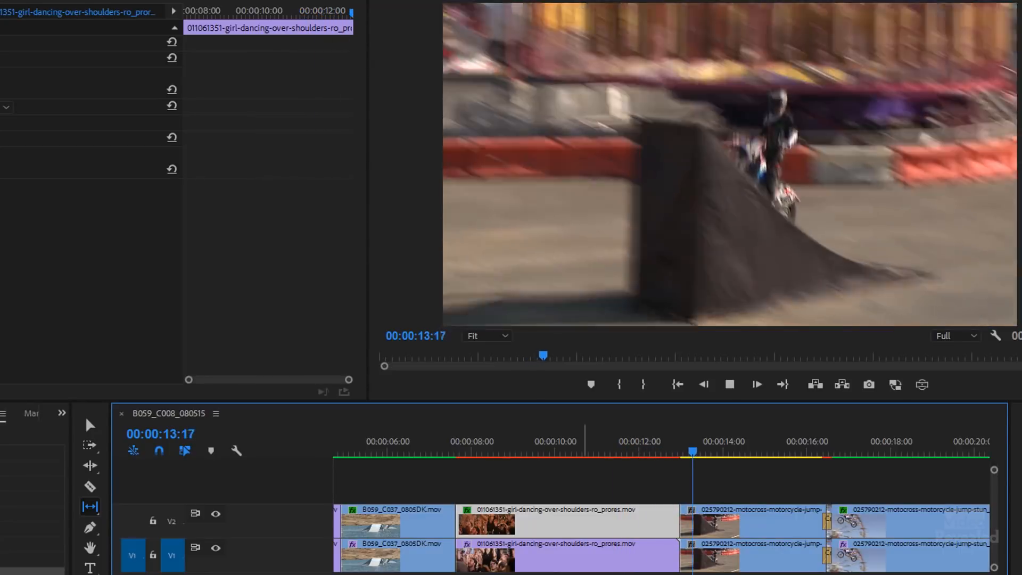
{"action": "left_click", "coordinate": [487, 451]}
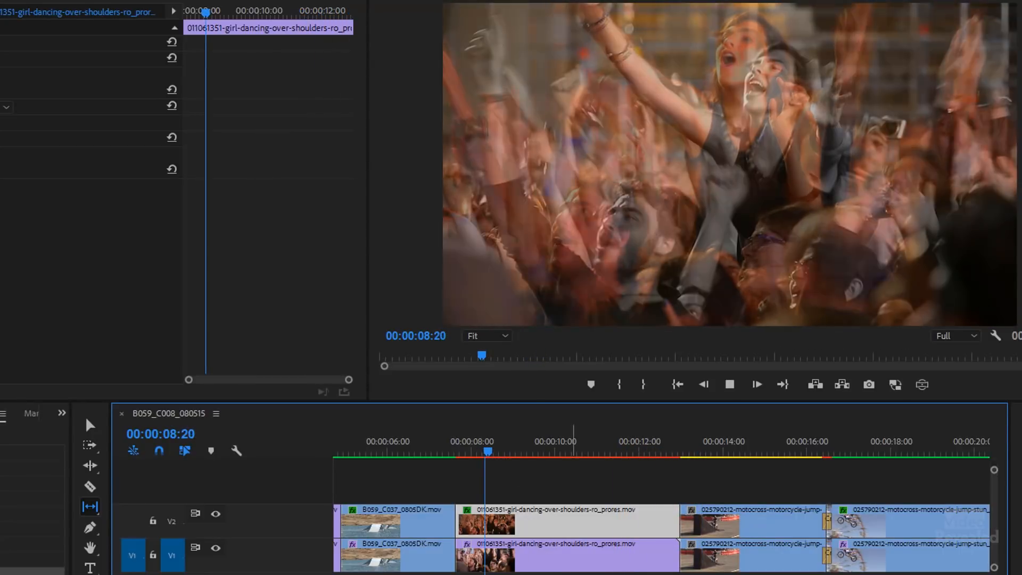